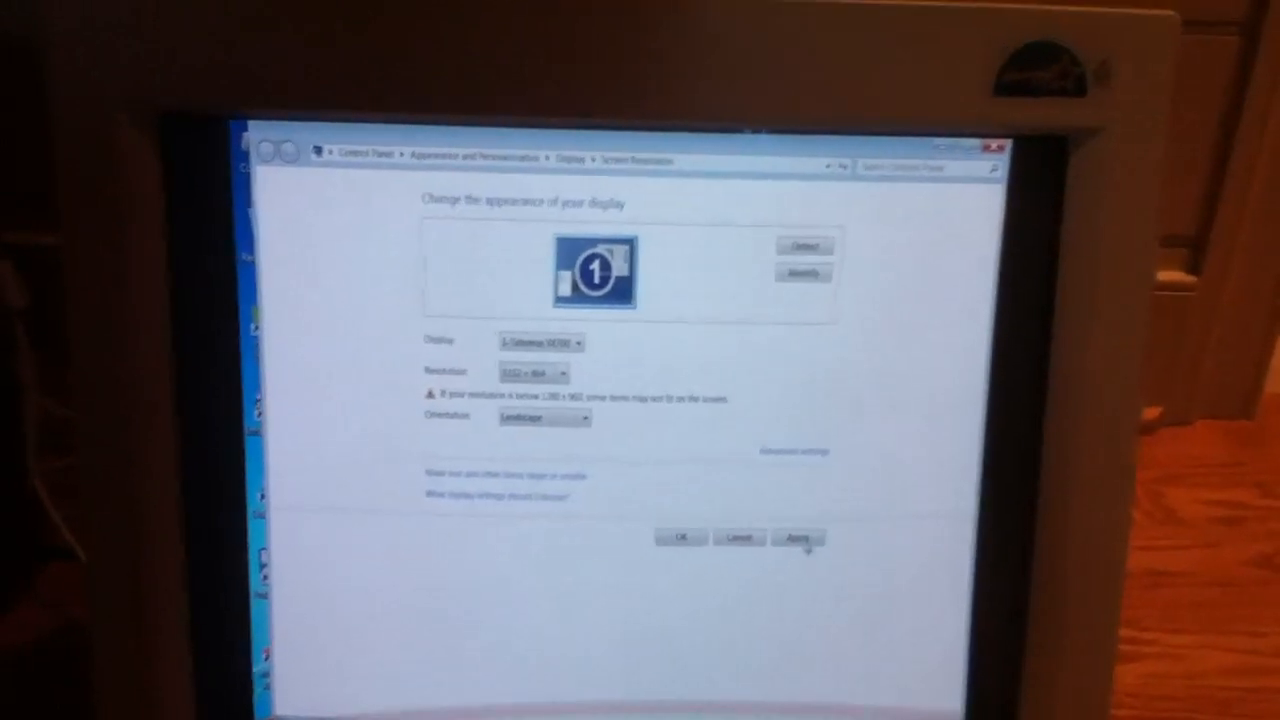
# Apply 1024×768, confirm the monitor runs at 60 Hertz in Advanced settings, and close the display settings.
pyautogui.click(796, 536)
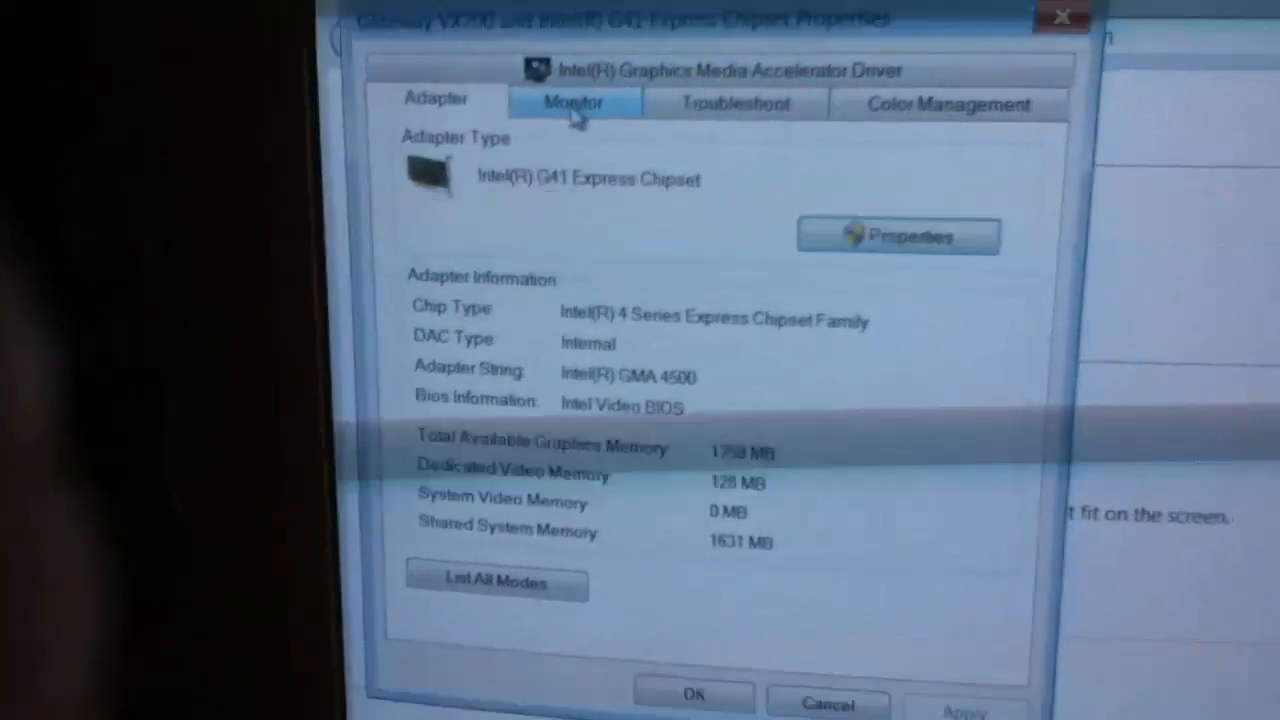
pyautogui.click(572, 102)
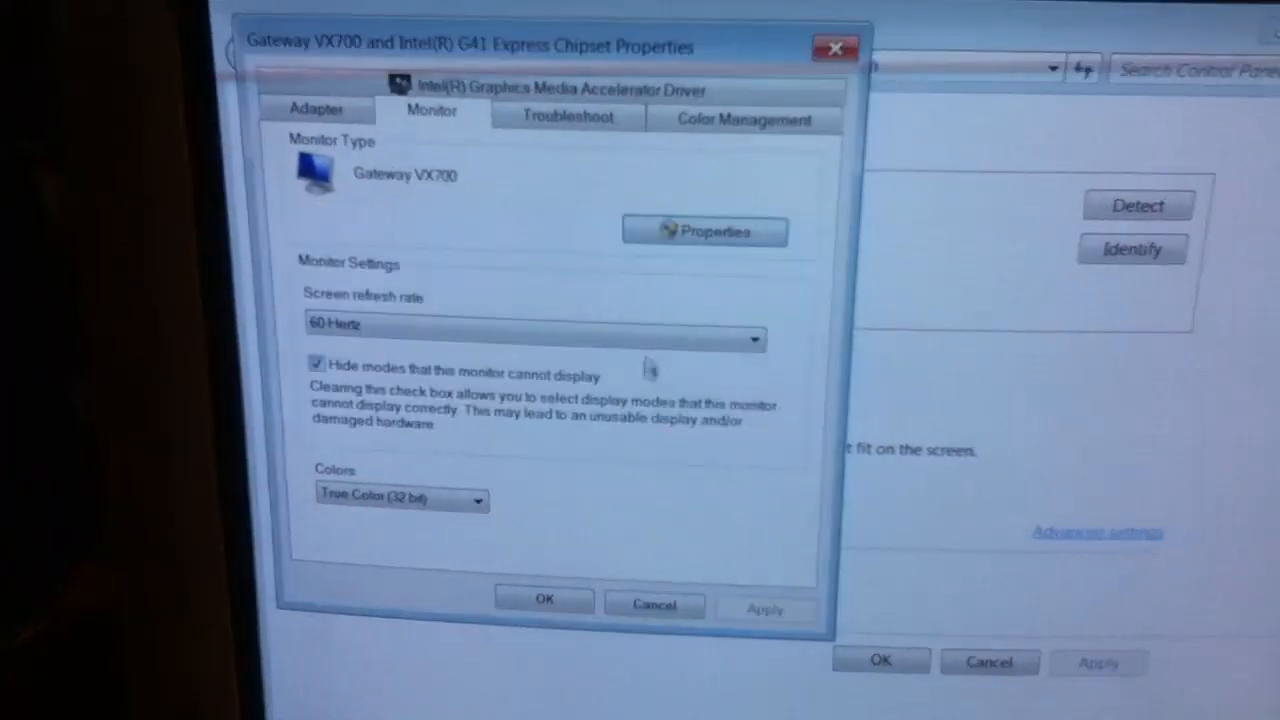
pyautogui.click(544, 600)
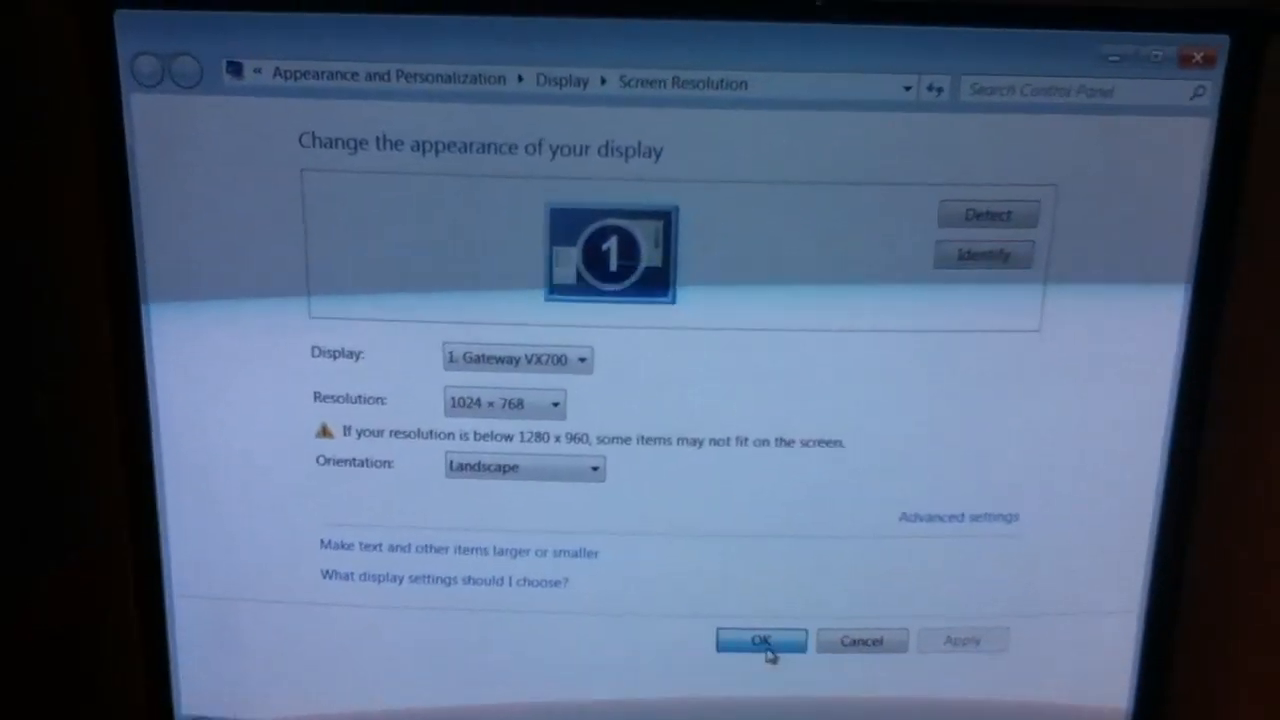
pyautogui.click(760, 640)
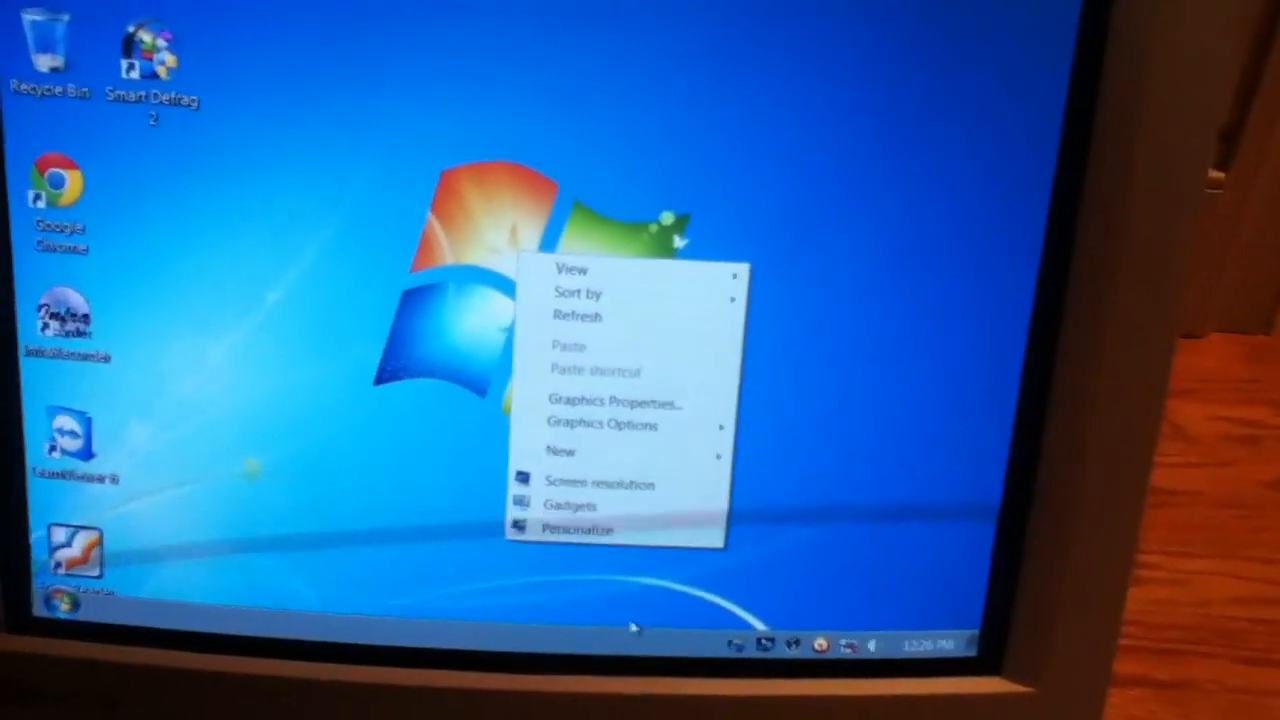
# From Personalize, switch the desktop to the Windows 7 Basic theme and review the theme list.
pyautogui.click(578, 528)
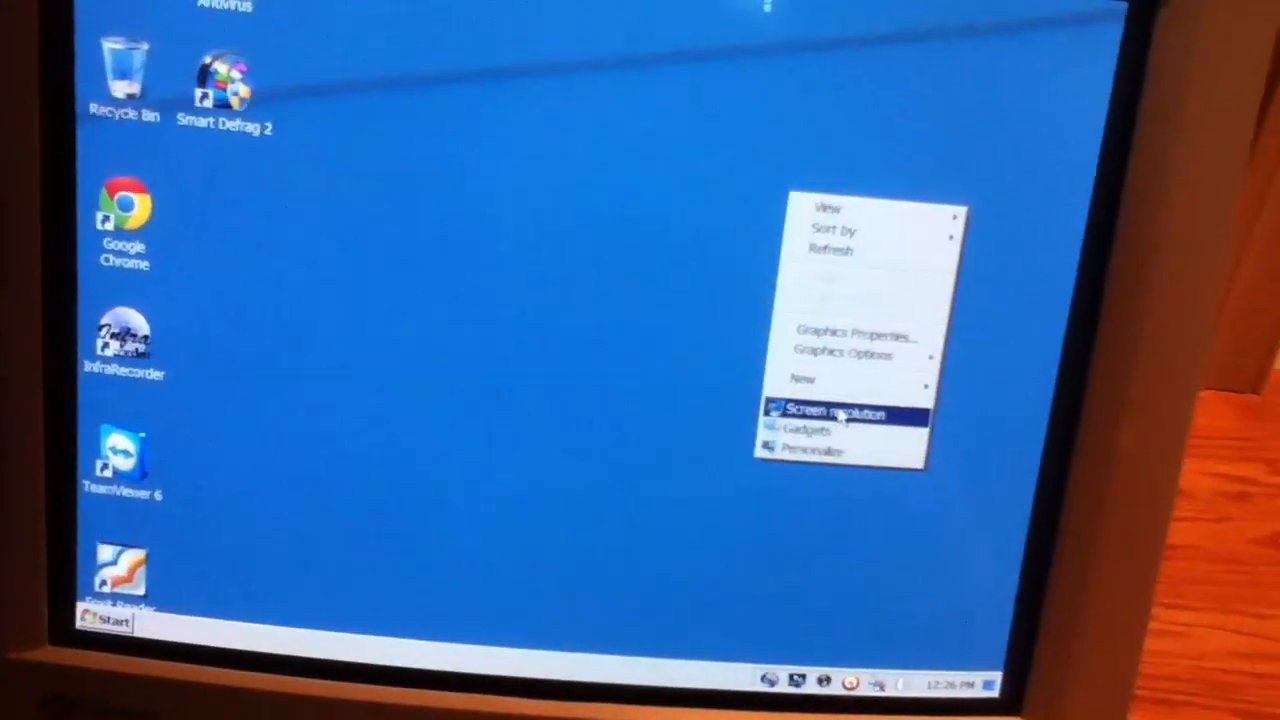
pyautogui.click(812, 448)
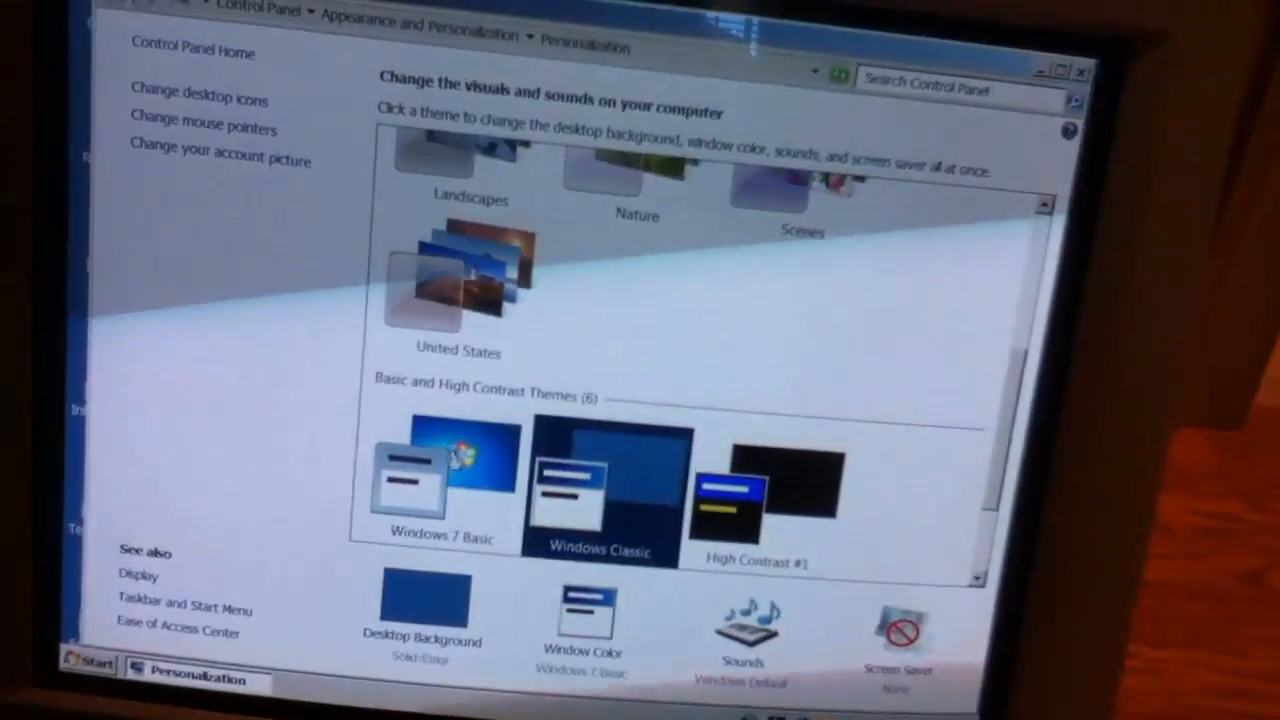
pyautogui.click(444, 480)
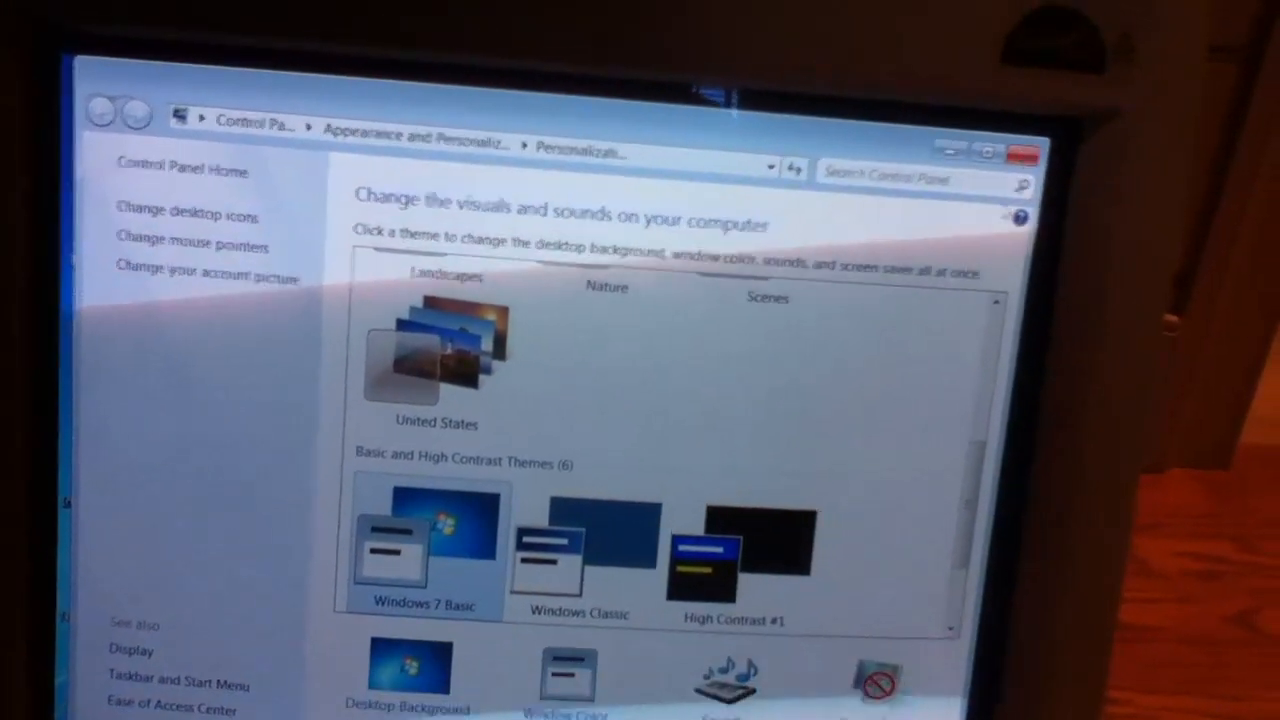
pyautogui.scroll(3)
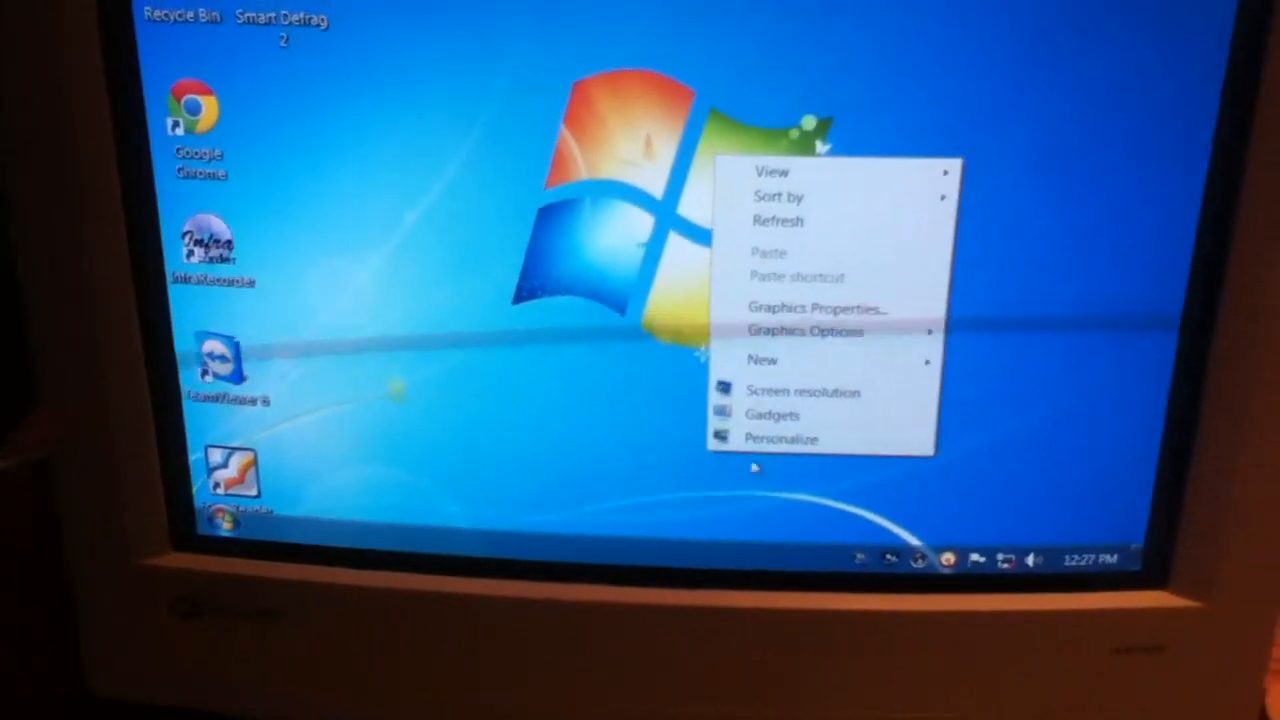
# Return to Personalization and apply the Windows Classic theme from Basic and High Contrast Themes.
pyautogui.click(782, 438)
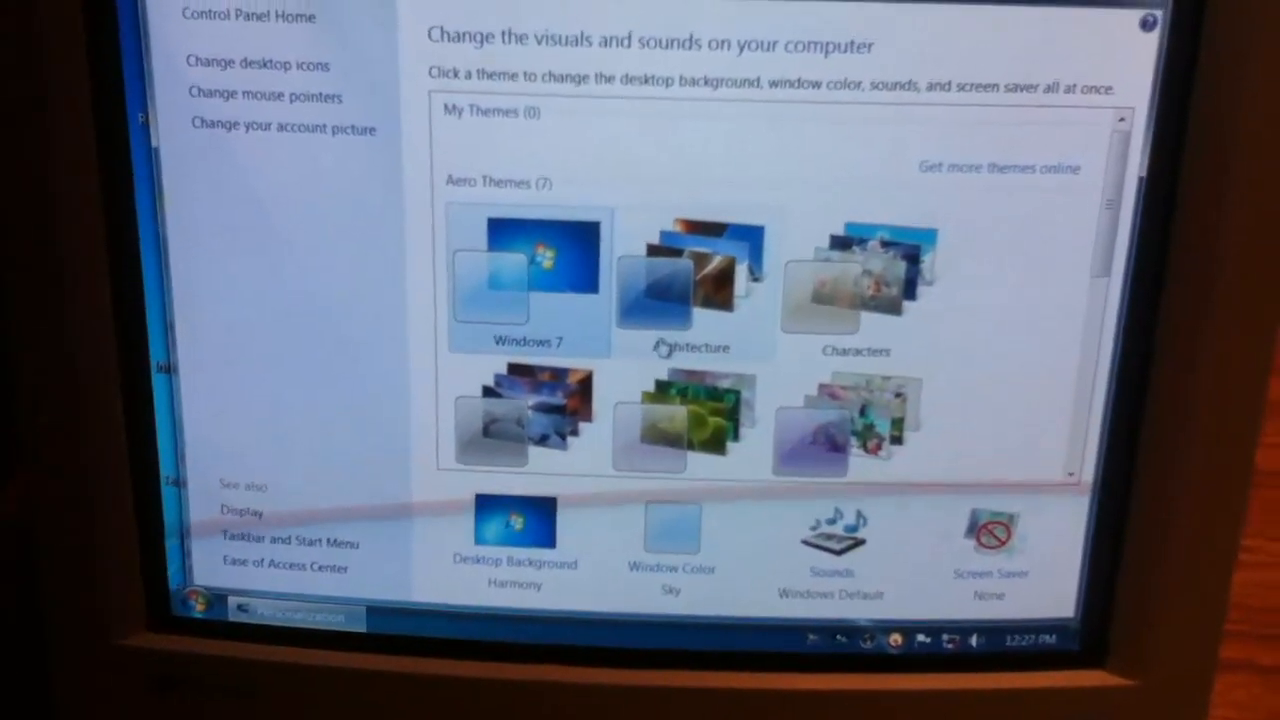
pyautogui.scroll(-3)
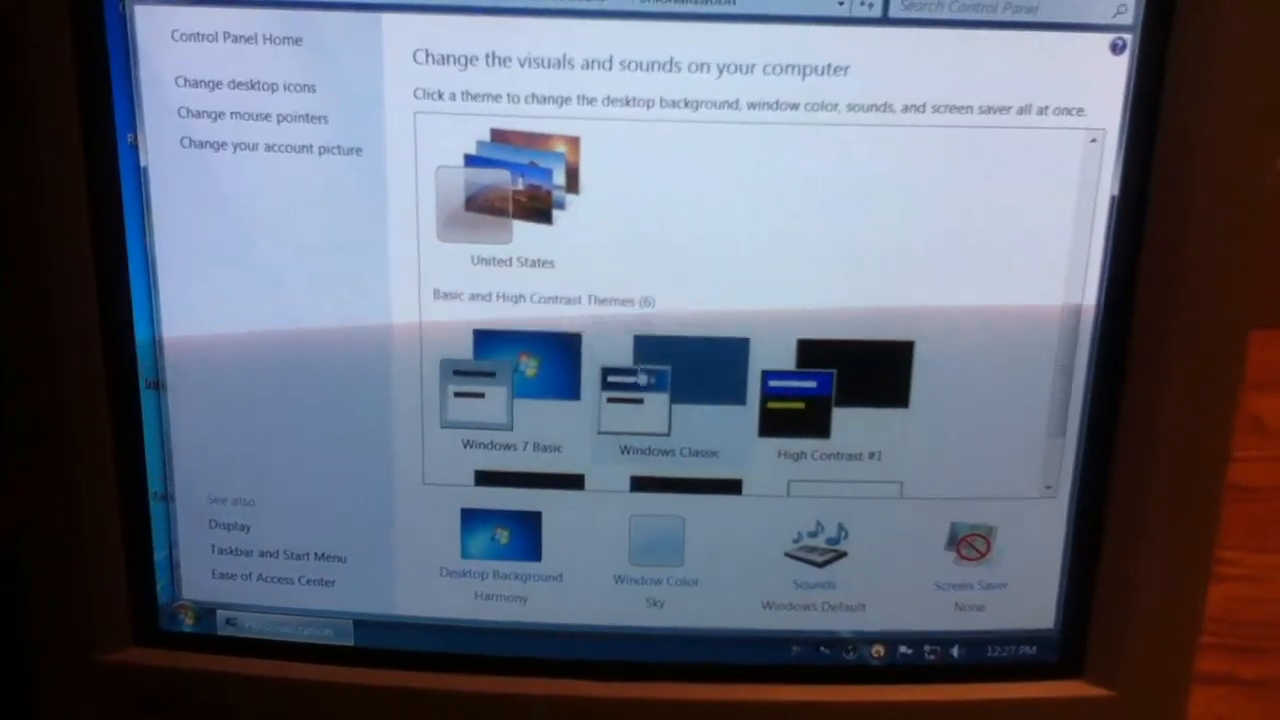
pyautogui.click(670, 390)
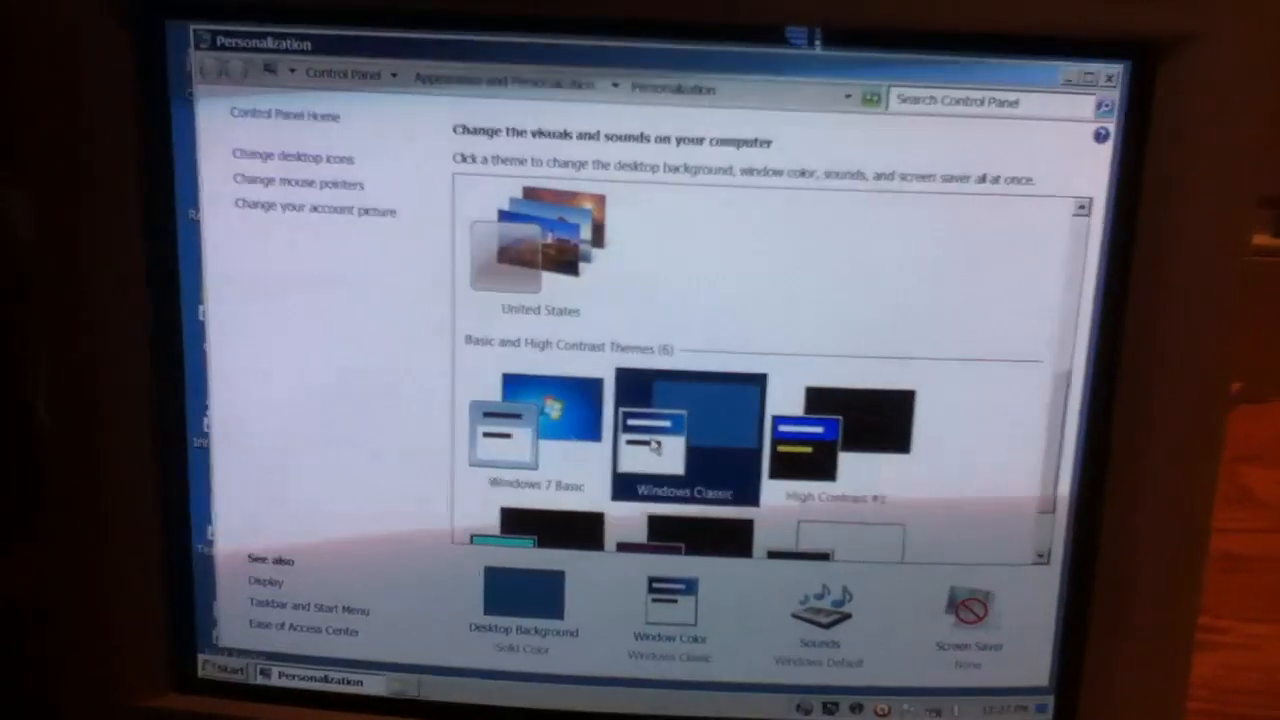